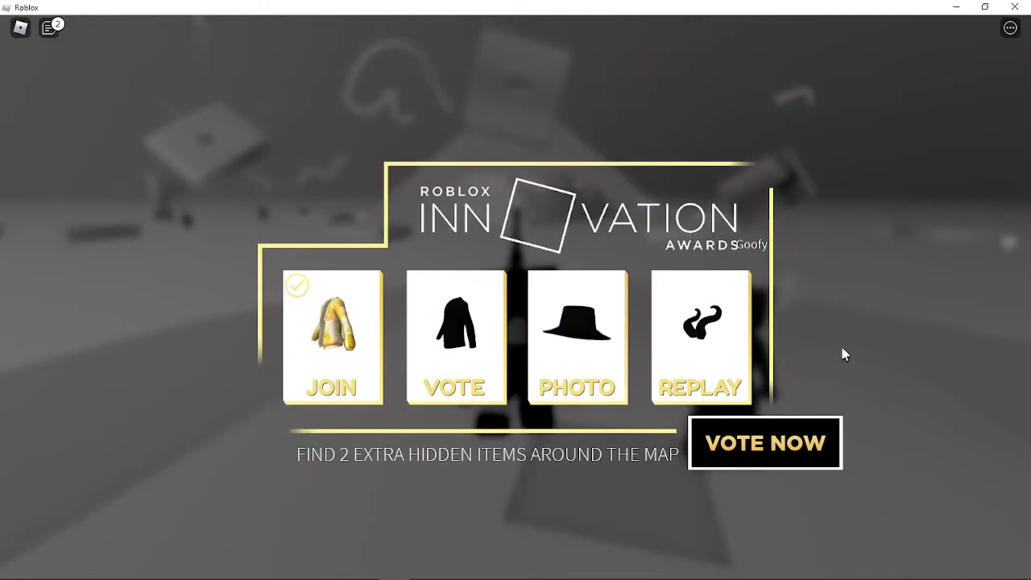
Step: Open the Roblox menu with Esc and adjust the game volume level
key("Escape")
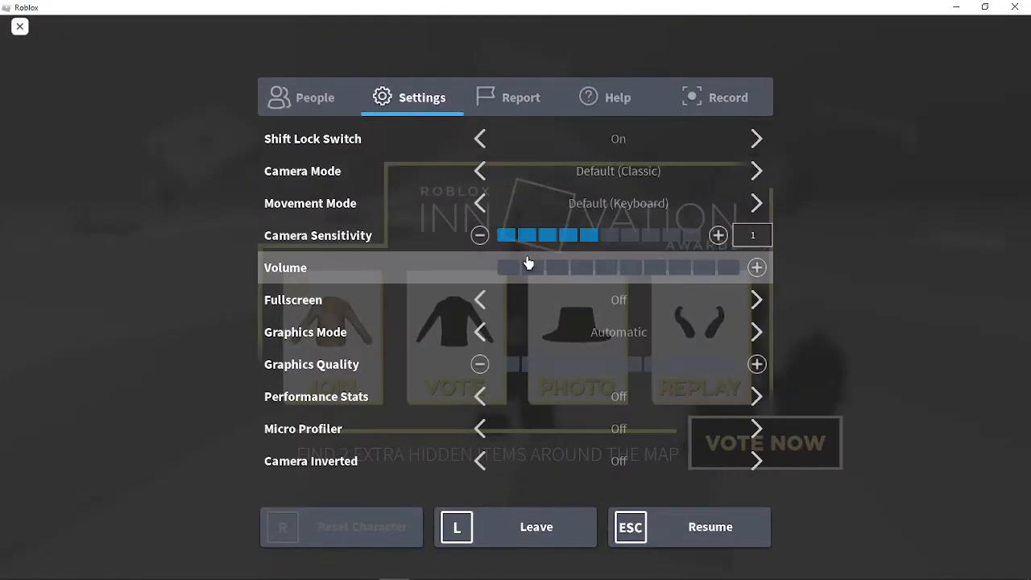
left_click(515, 266)
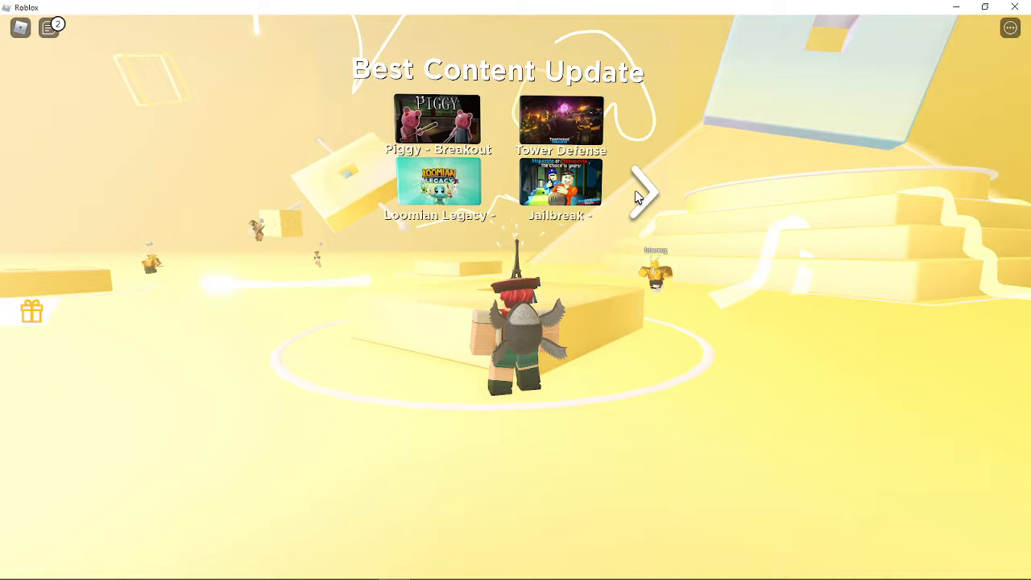
Step: Vote Tower Defense for Best Content Update, BedWars for People's Choice, and a Video Star
left_click(645, 193)
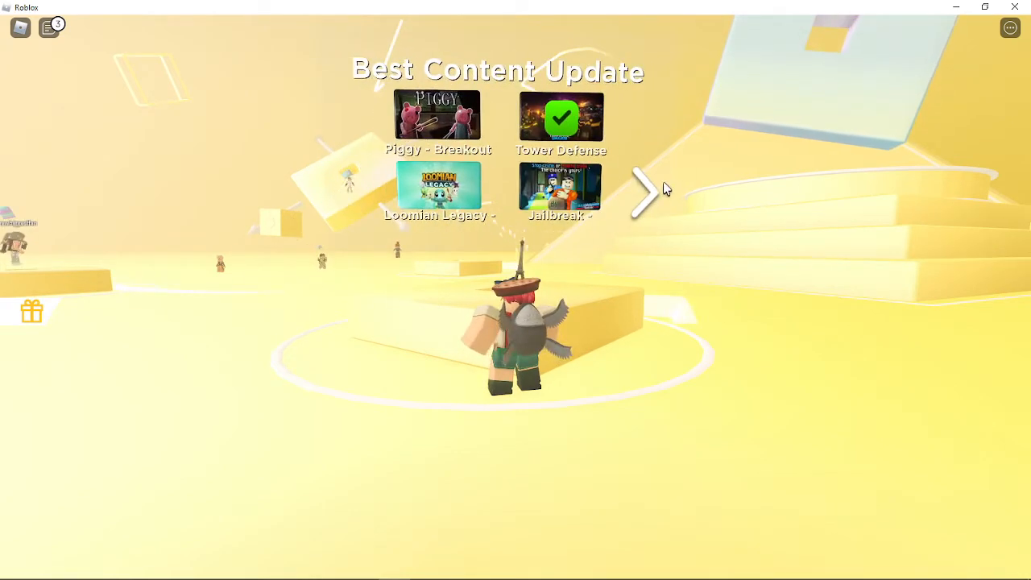
left_click(645, 191)
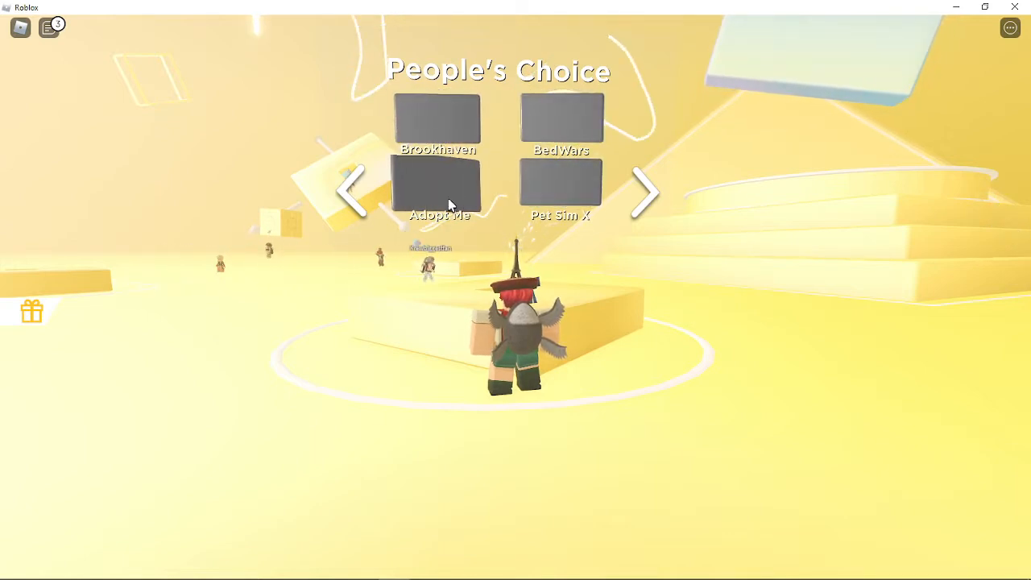
left_click(560, 117)
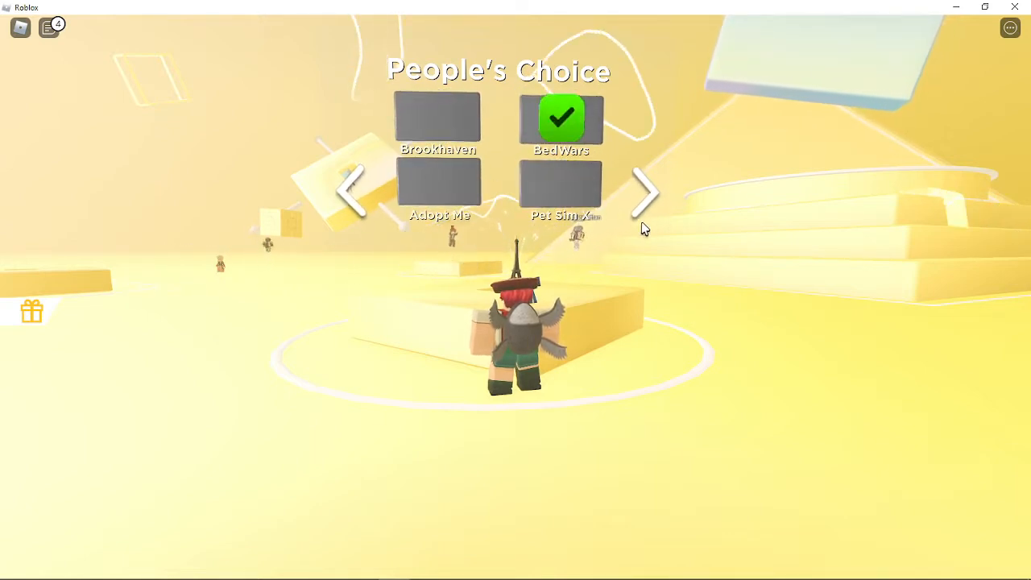
left_click(649, 192)
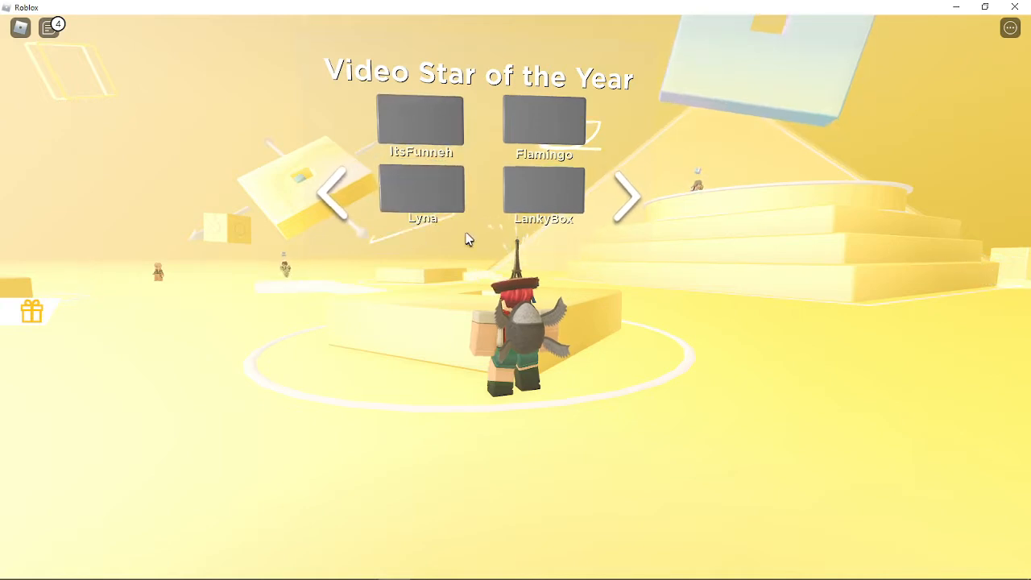
left_click(545, 131)
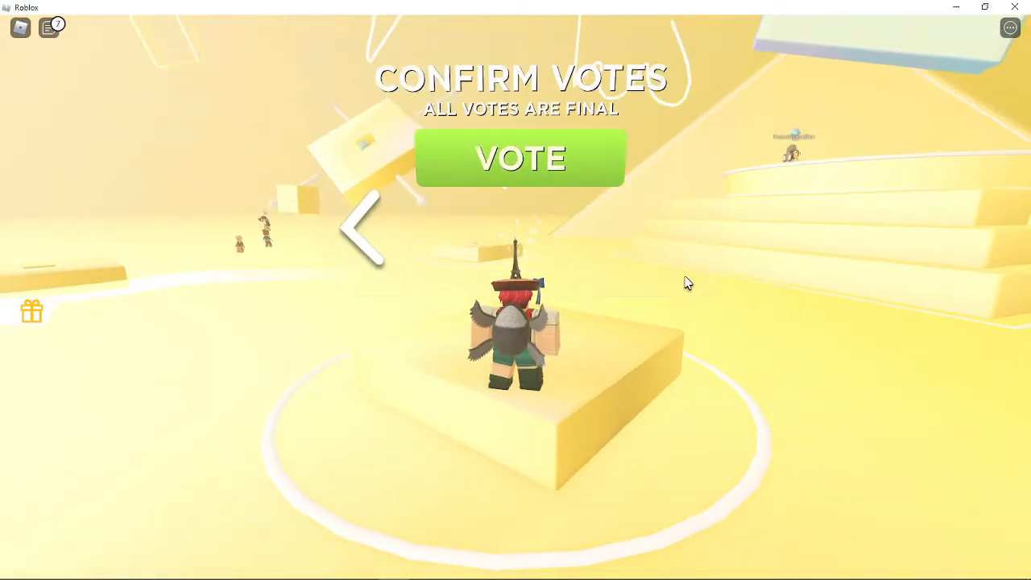
left_click(521, 158)
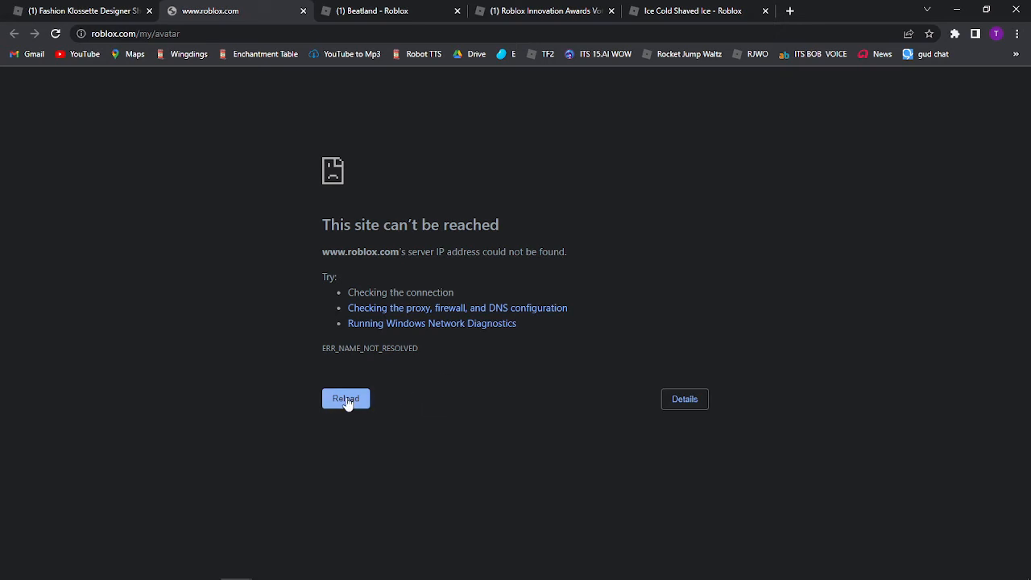
Step: Reload the unreachable roblox.com avatar page from the error screen
left_click(345, 399)
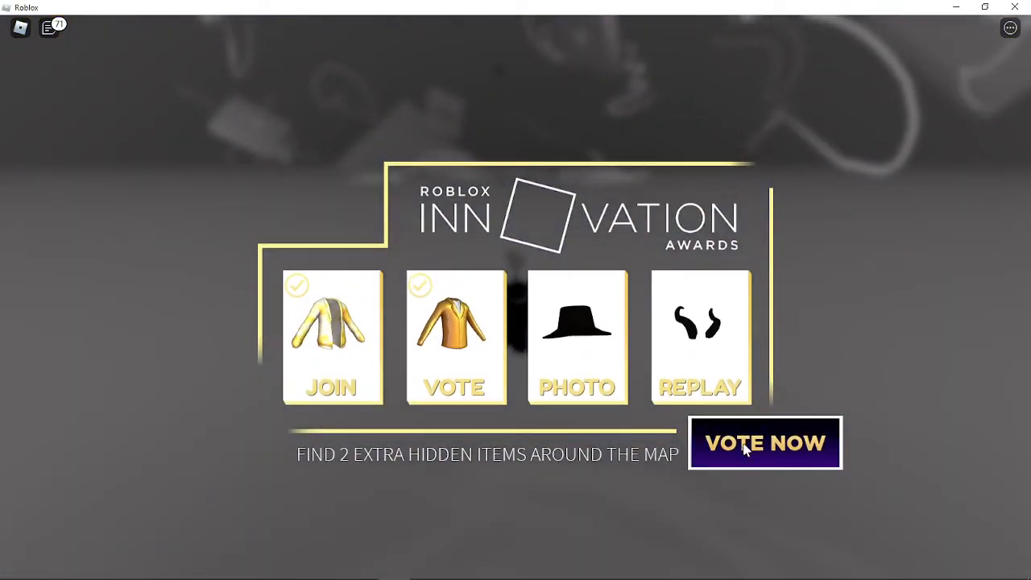
Step: Start Innovation Awards voting from the VOTE NOW button
left_click(766, 443)
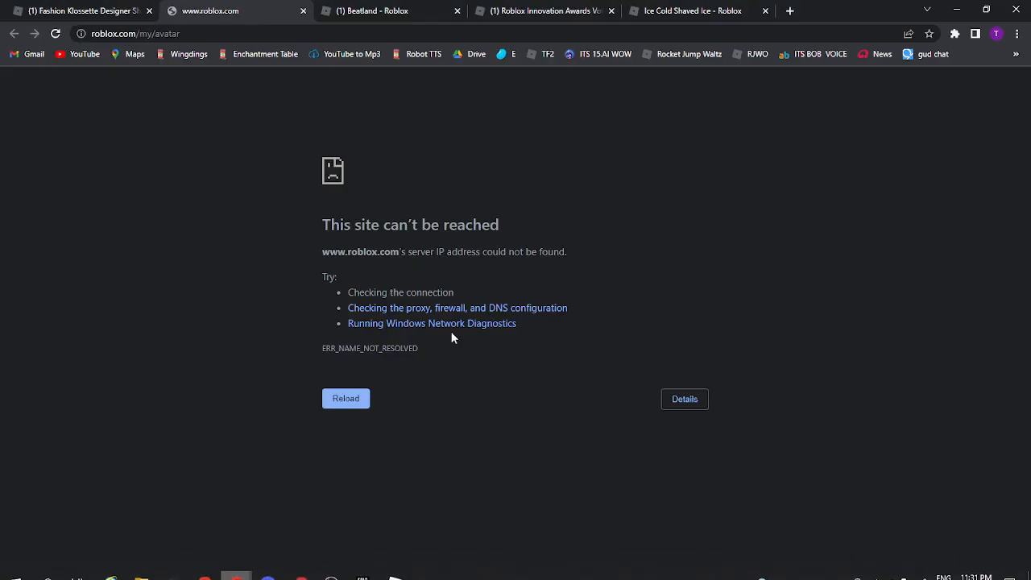
left_click(346, 398)
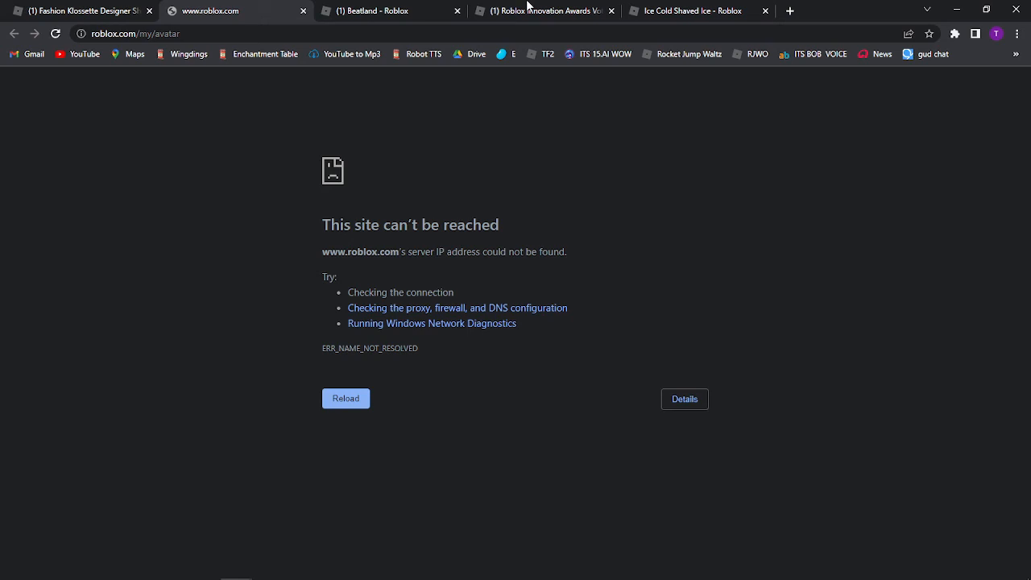
Step: Switch to the Voting Hub tab and dismiss the 'Error starting experience' message
left_click(544, 11)
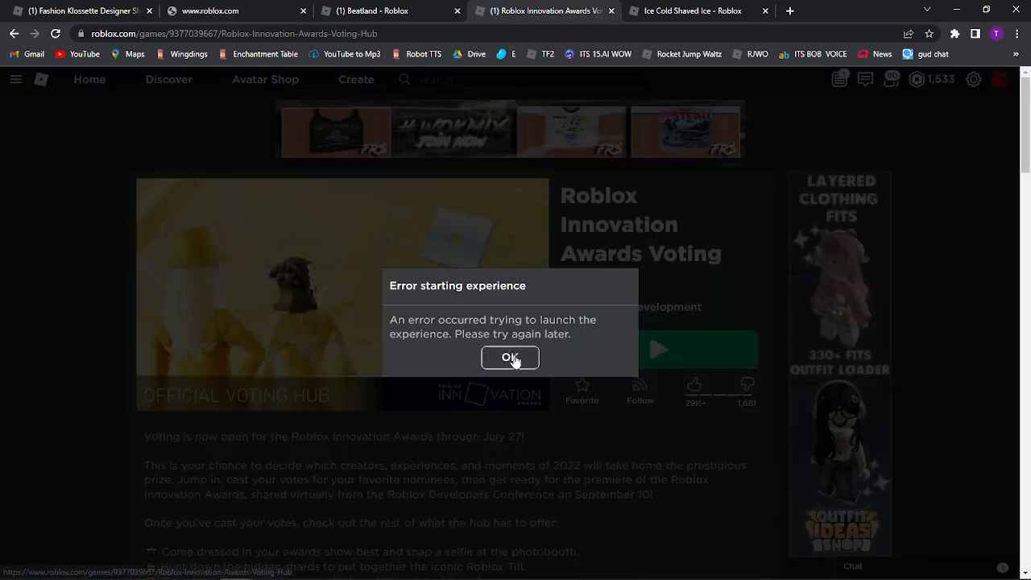
left_click(510, 357)
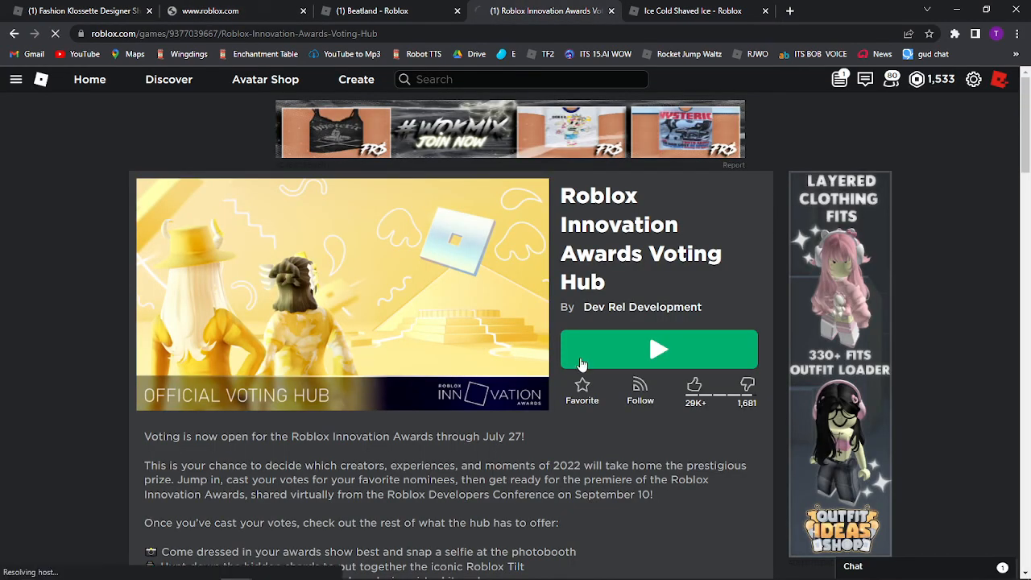
mouse_move(612, 353)
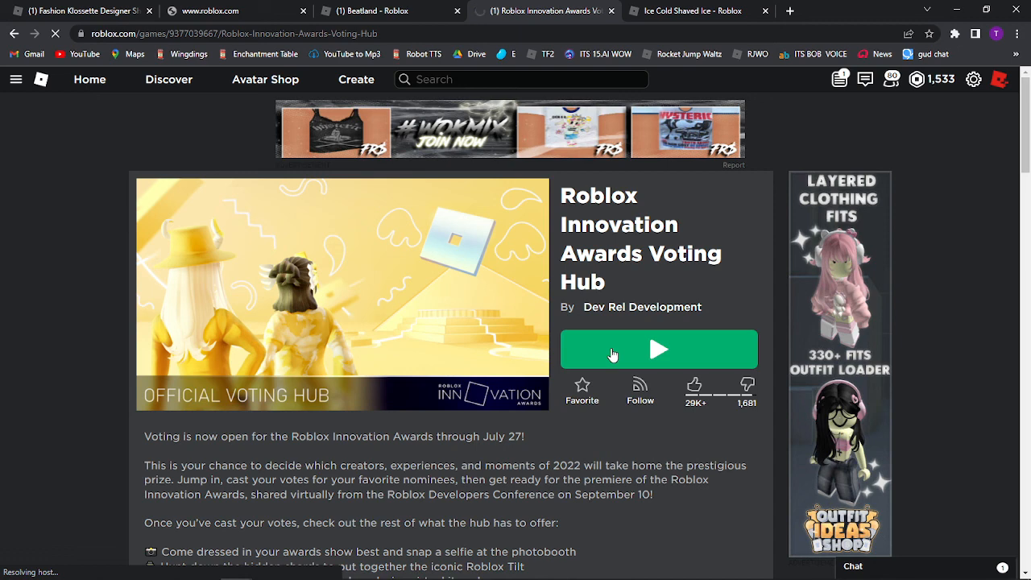